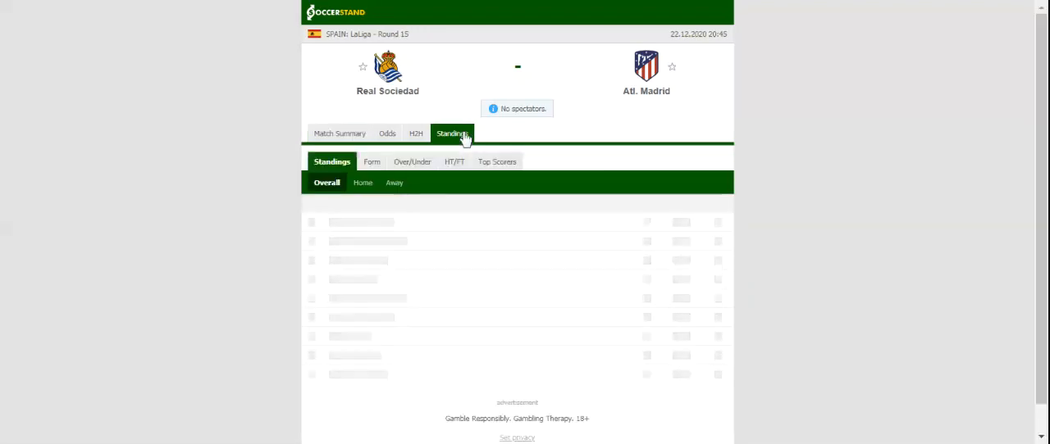
# Step: Show the Overall LaLiga standings for the match, then move toward head-to-head results
pyautogui.click(453, 133)
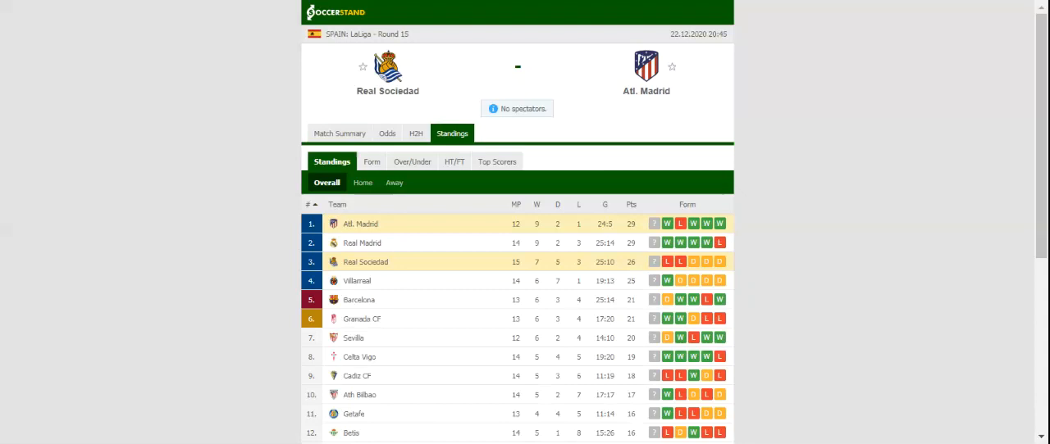
pyautogui.click(416, 132)
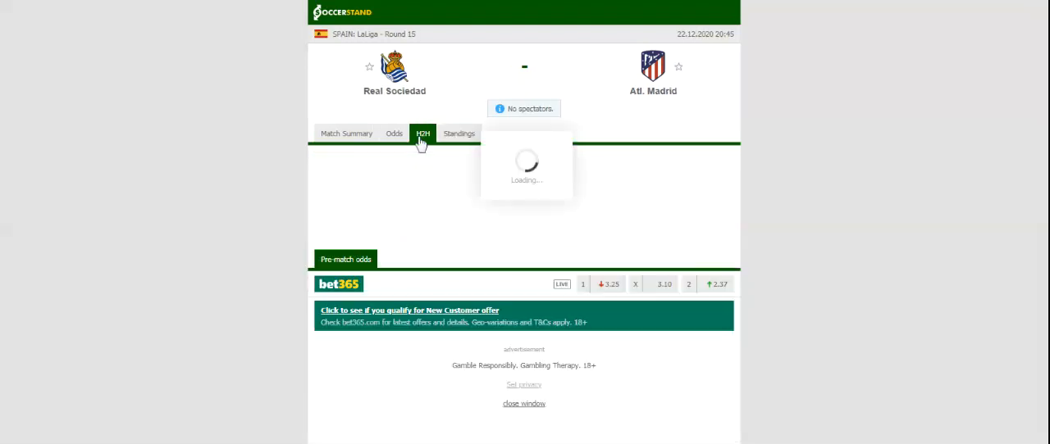
# Step: Load the H2H view listing recent results for Real Sociedad and Atl. Madrid
pyautogui.click(424, 133)
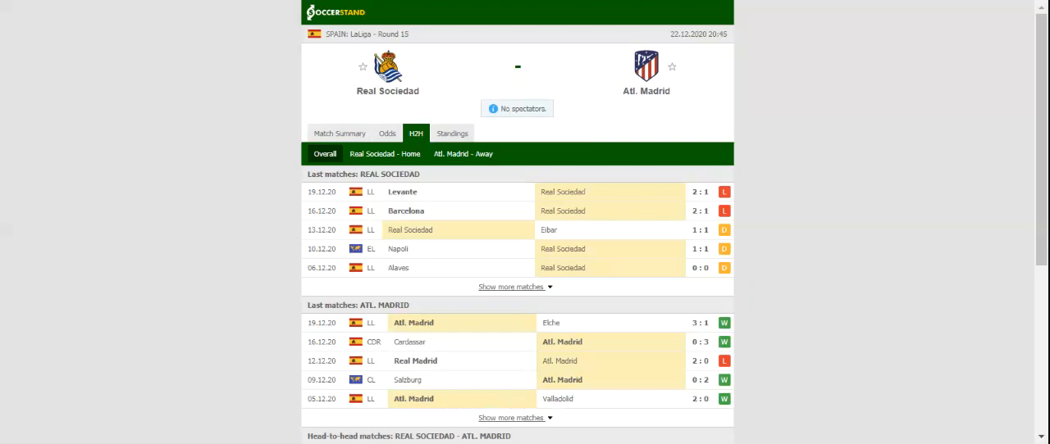
pyautogui.moveTo(486, 64)
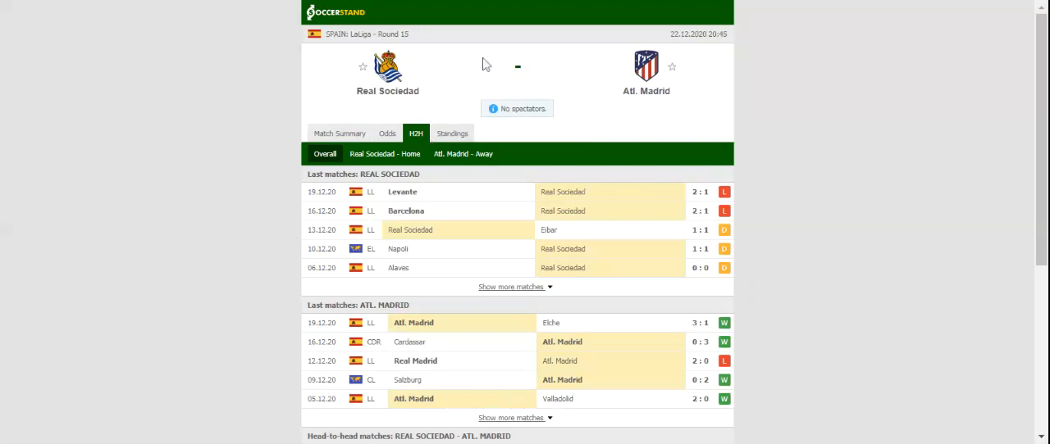
pyautogui.moveTo(423, 85)
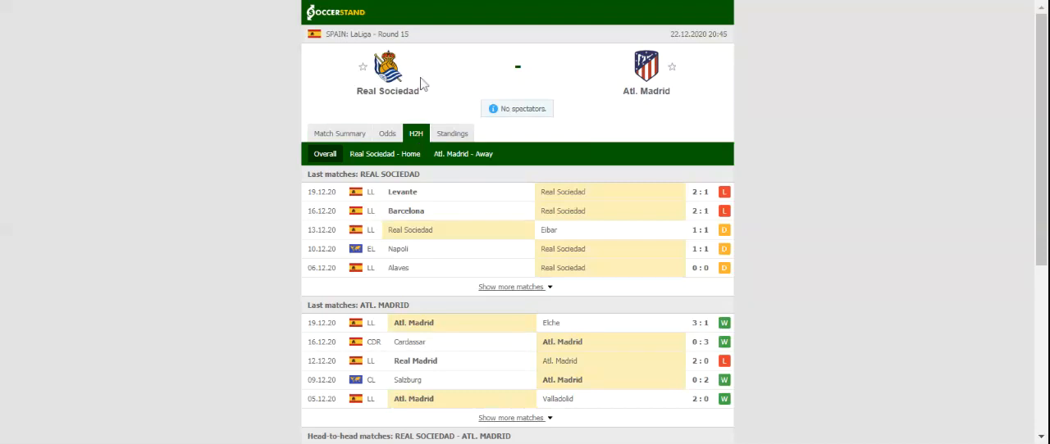